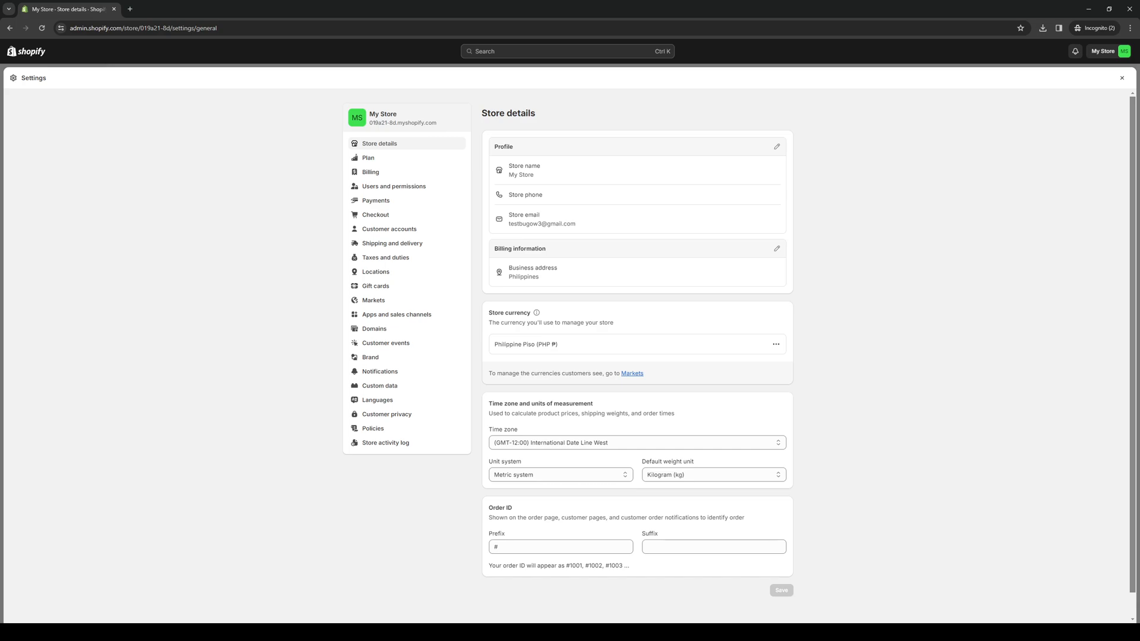
# Step: Go to Payments in the Shopify settings sidebar
pyautogui.click(376, 201)
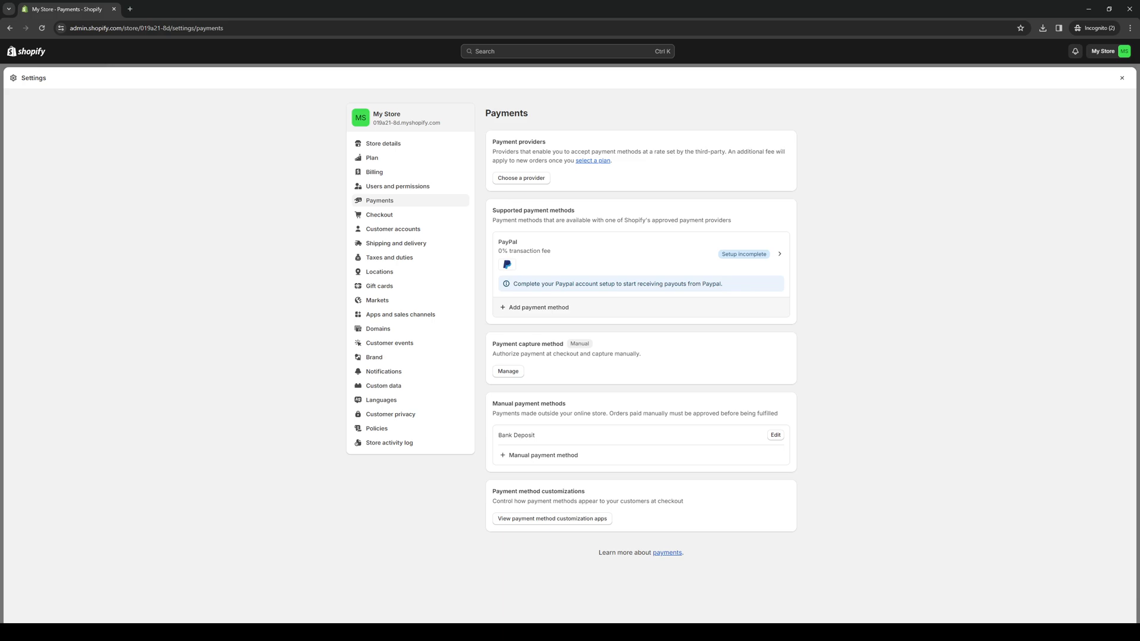
# Step: Search payment providers for 'coinbase' and open the Coinbase Commerce provider page
pyautogui.click(539, 307)
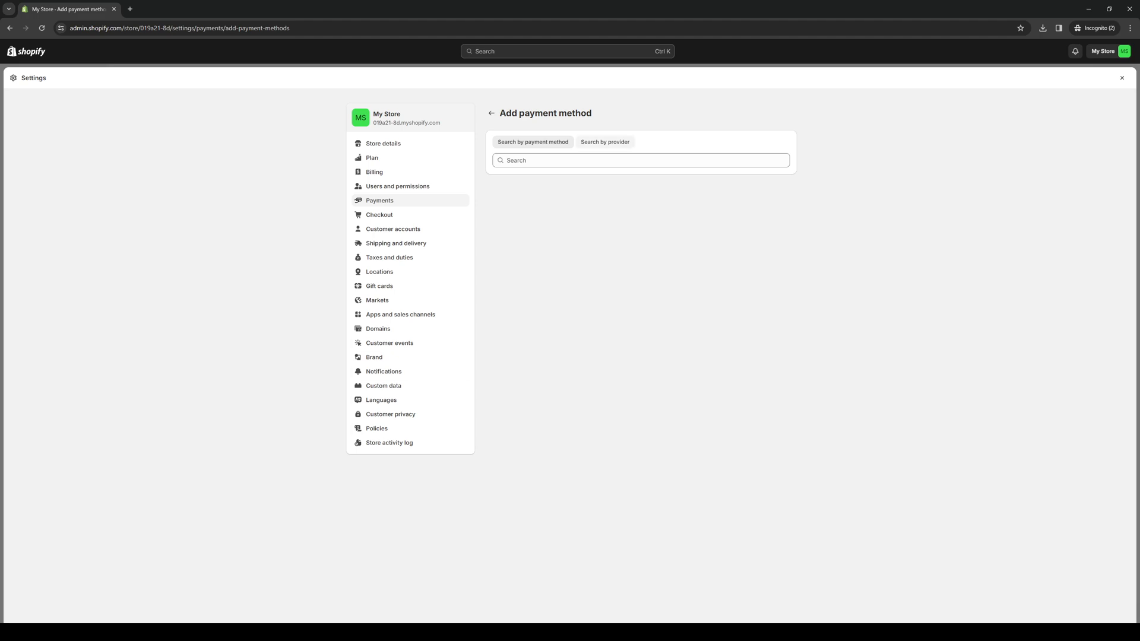
pyautogui.click(604, 142)
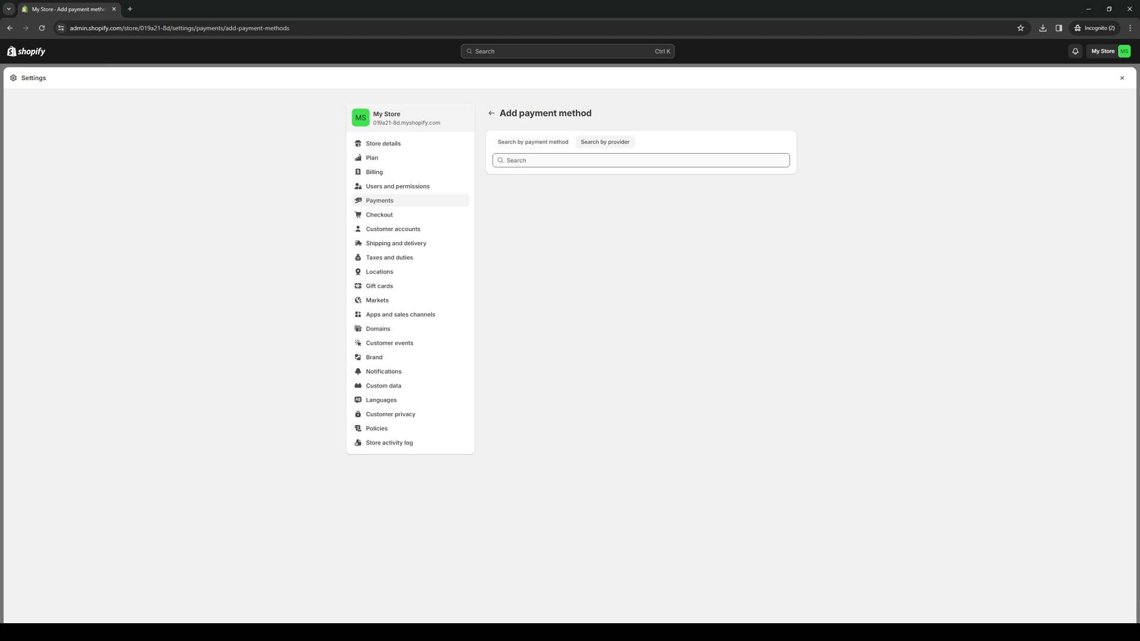
pyautogui.write('coinbase Commerce')
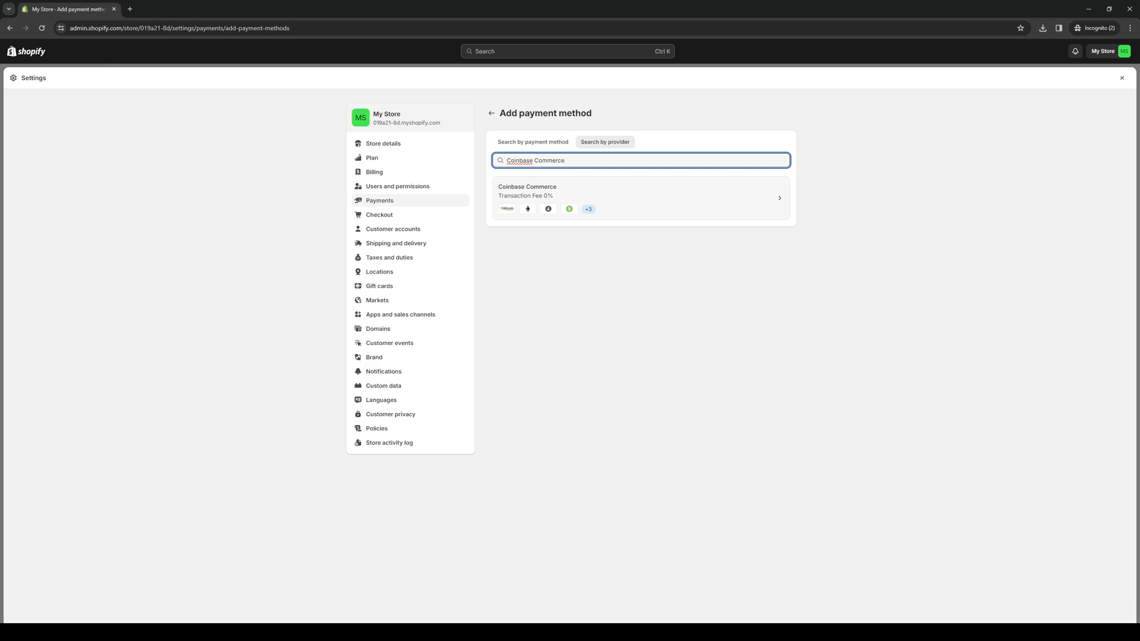
pyautogui.click(640, 197)
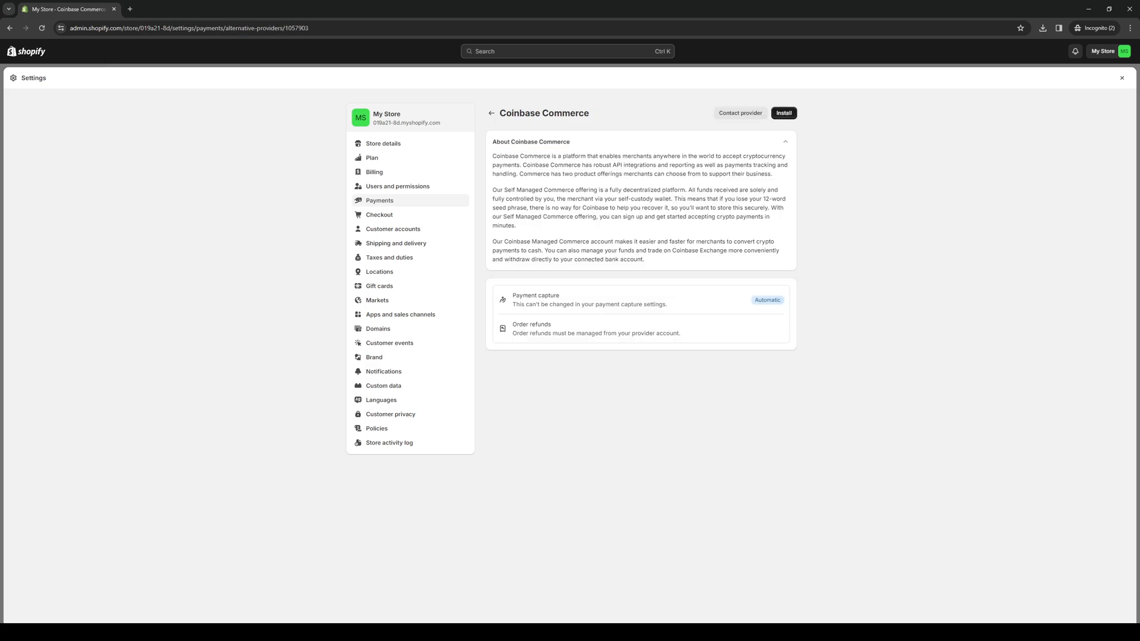
# Step: Install the Coinbase Commerce provider and grant the app its requested permissions
pyautogui.click(783, 113)
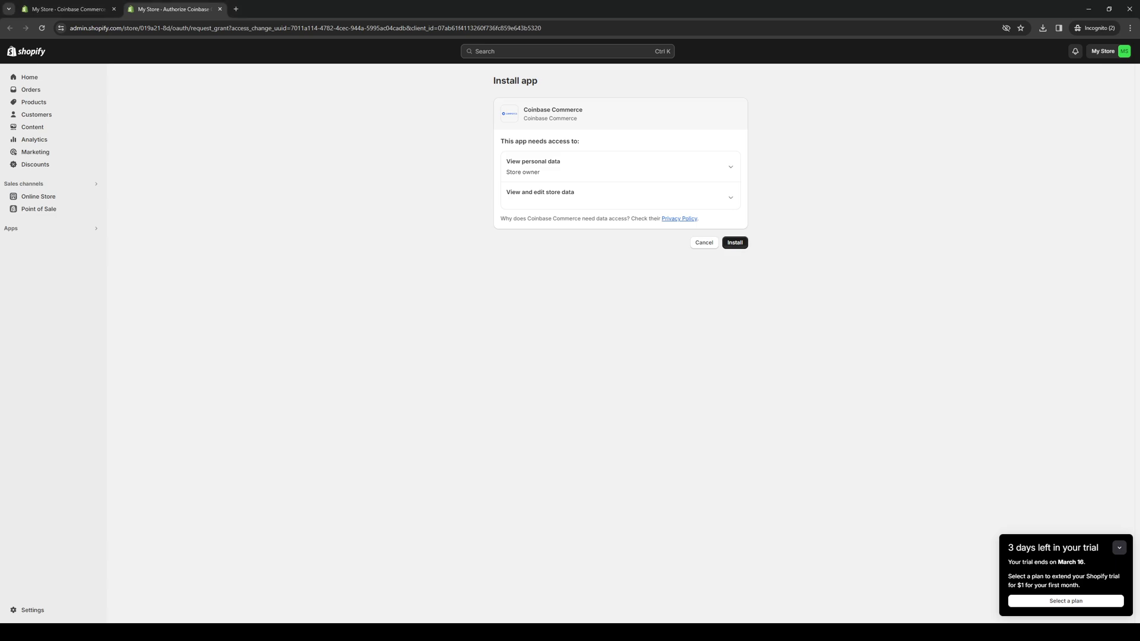
pyautogui.click(734, 243)
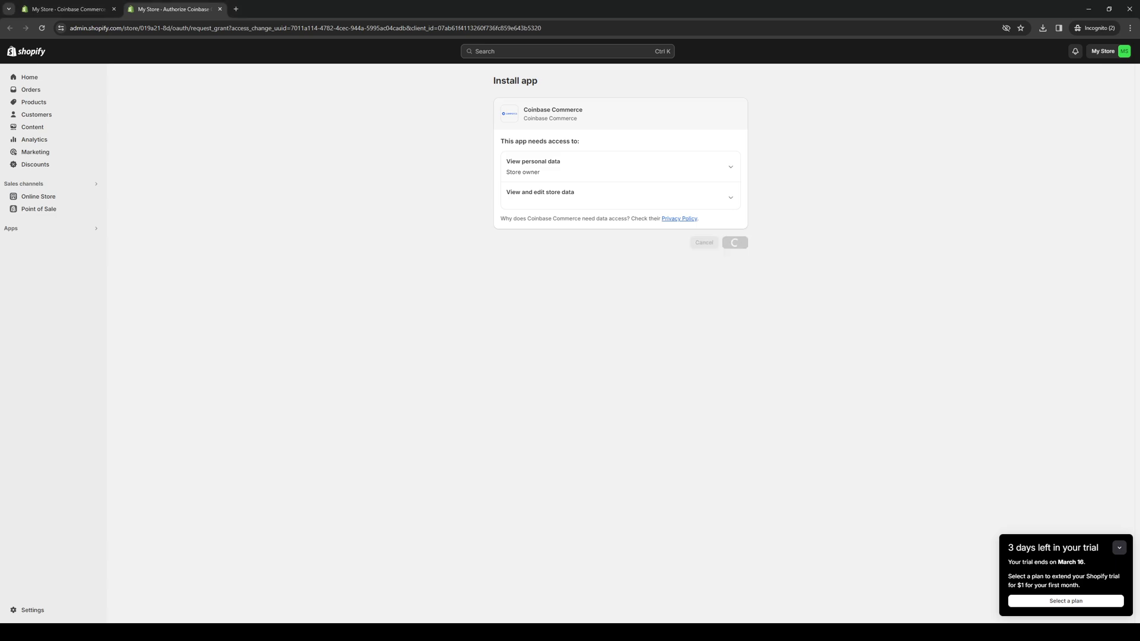
pyautogui.click(734, 242)
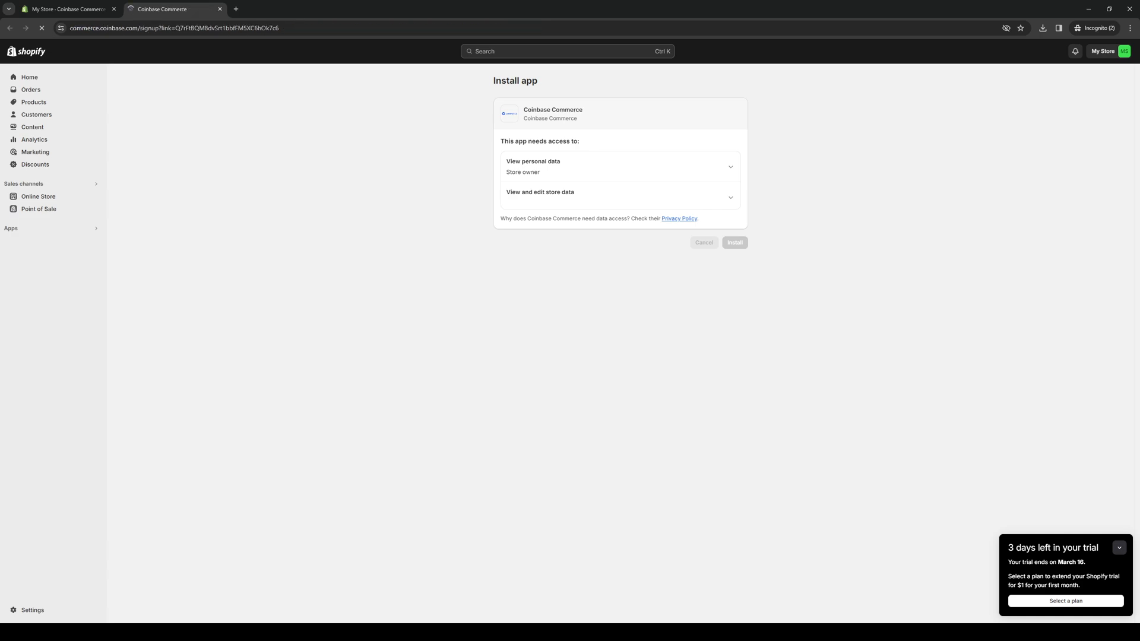
# Step: Fill in the Coinbase Commerce sign-up form, submit it, and begin the robot check
pyautogui.click(734, 242)
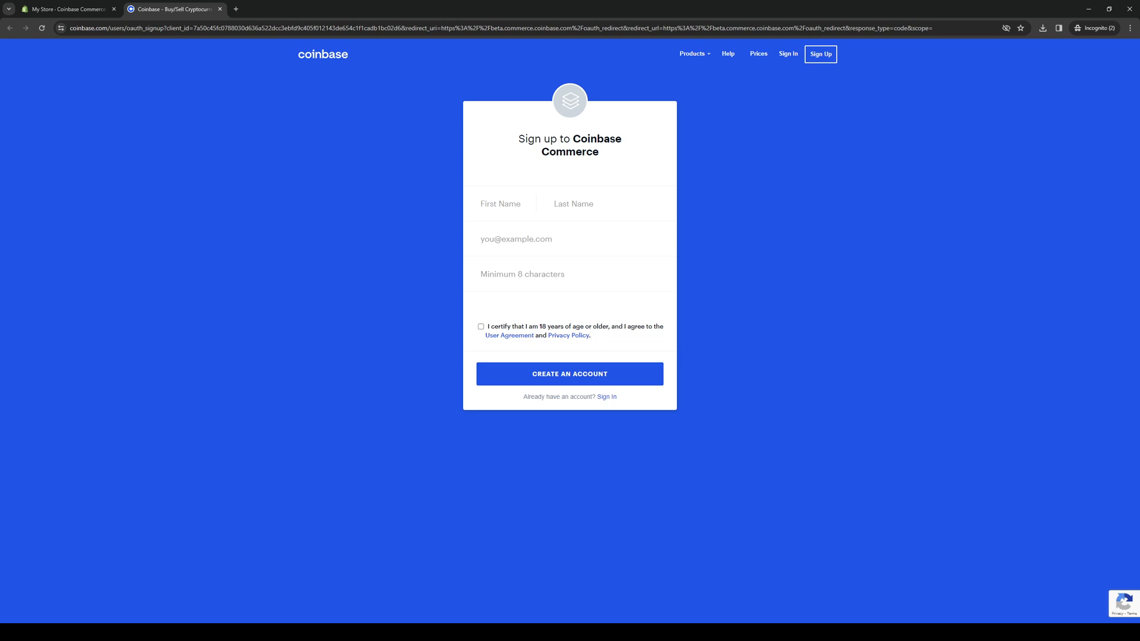
pyautogui.click(500, 203)
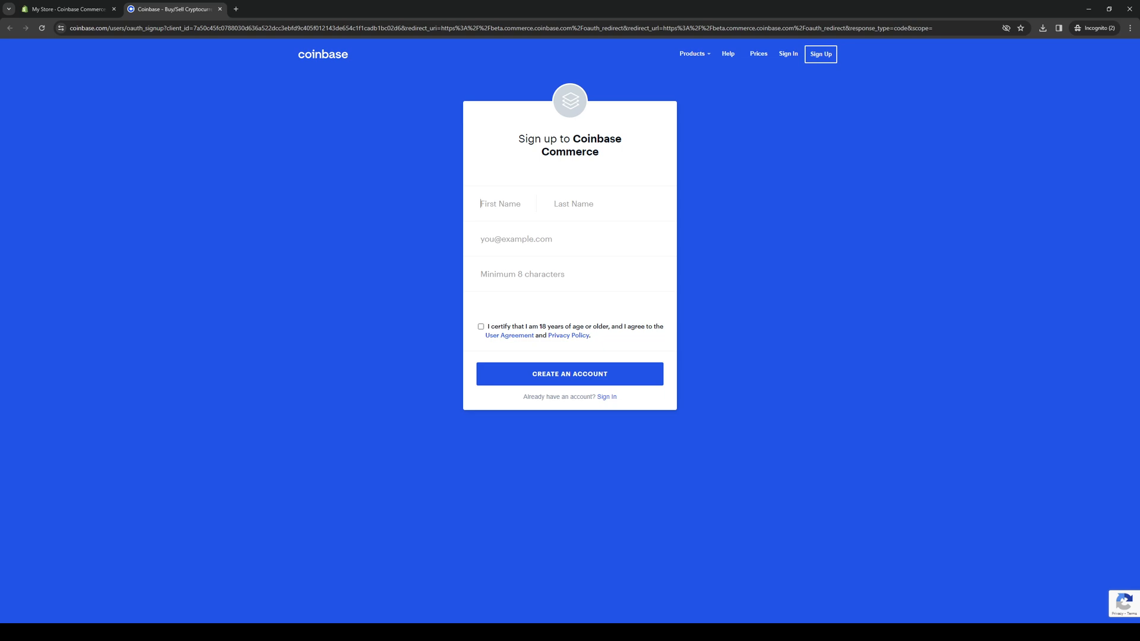
pyautogui.click(480, 326)
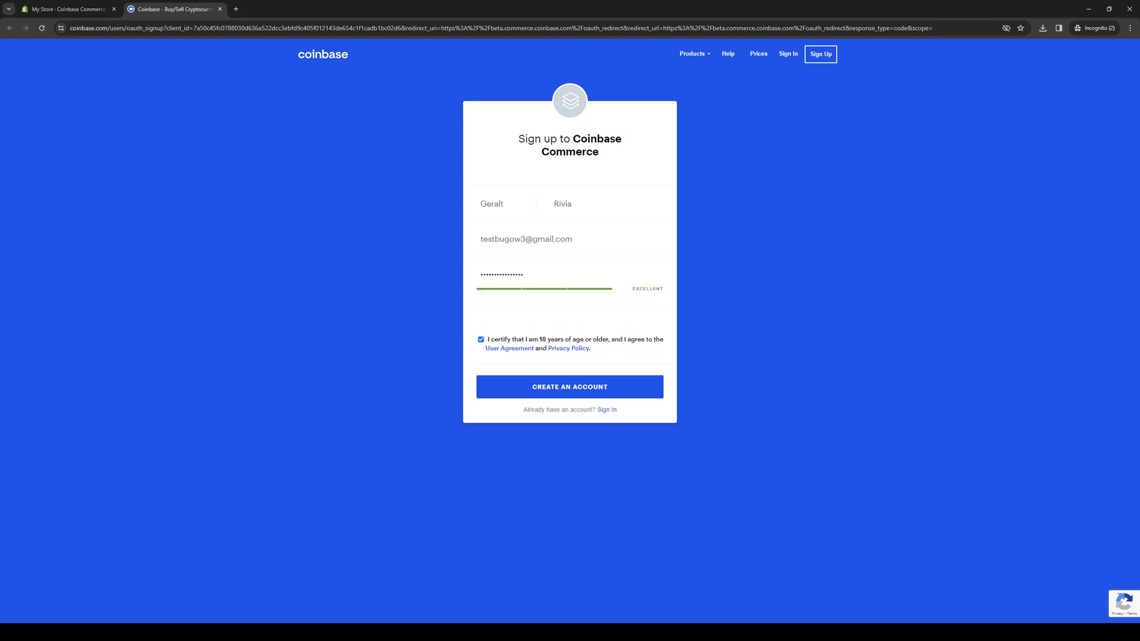
pyautogui.click(569, 386)
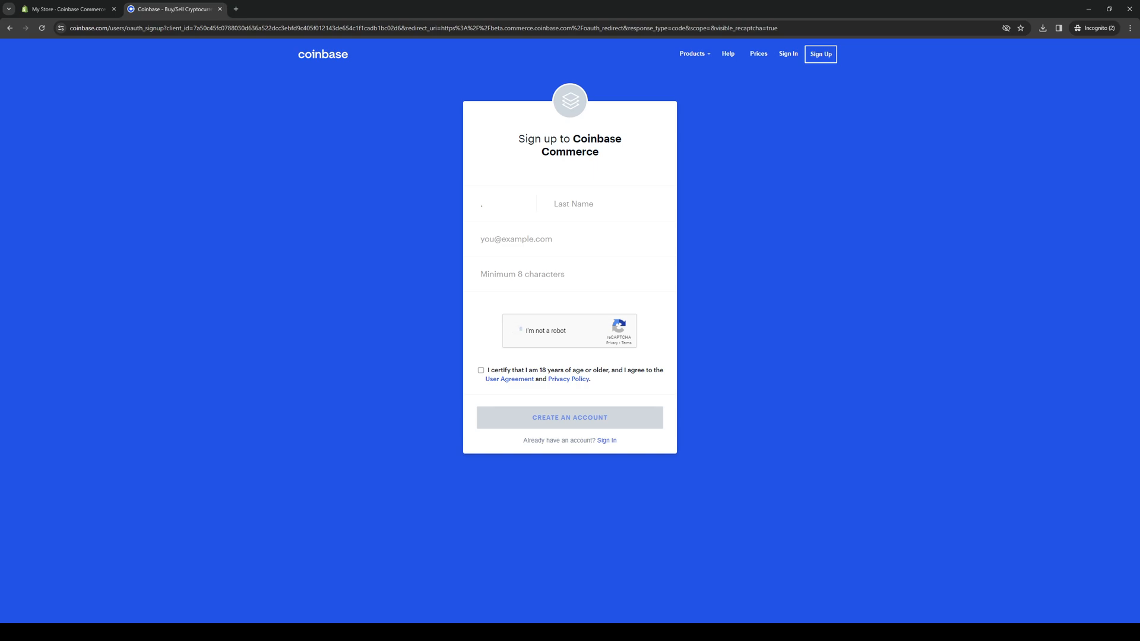
pyautogui.click(521, 330)
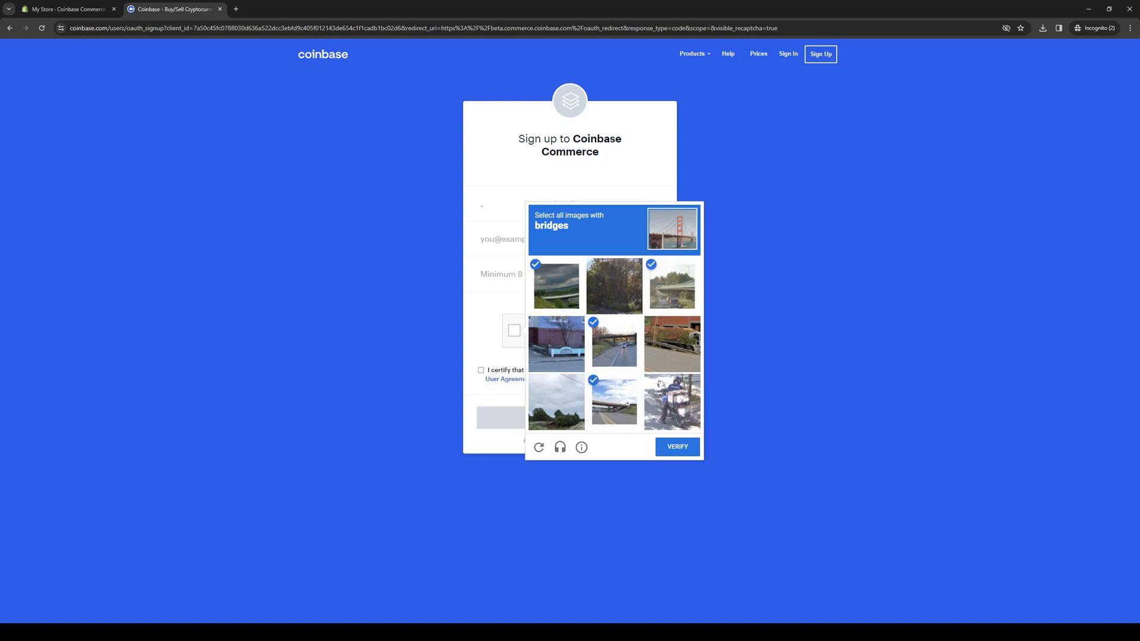
# Step: Verify the selected bridge images and resubmit the Coinbase Commerce account sign-up
pyautogui.click(676, 447)
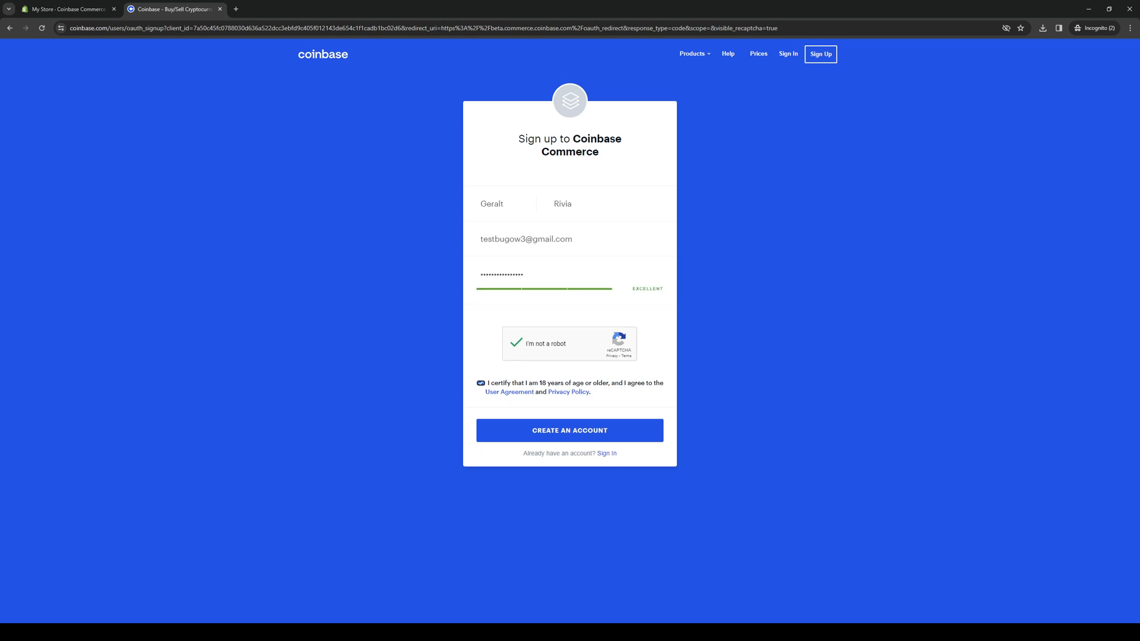
pyautogui.click(569, 430)
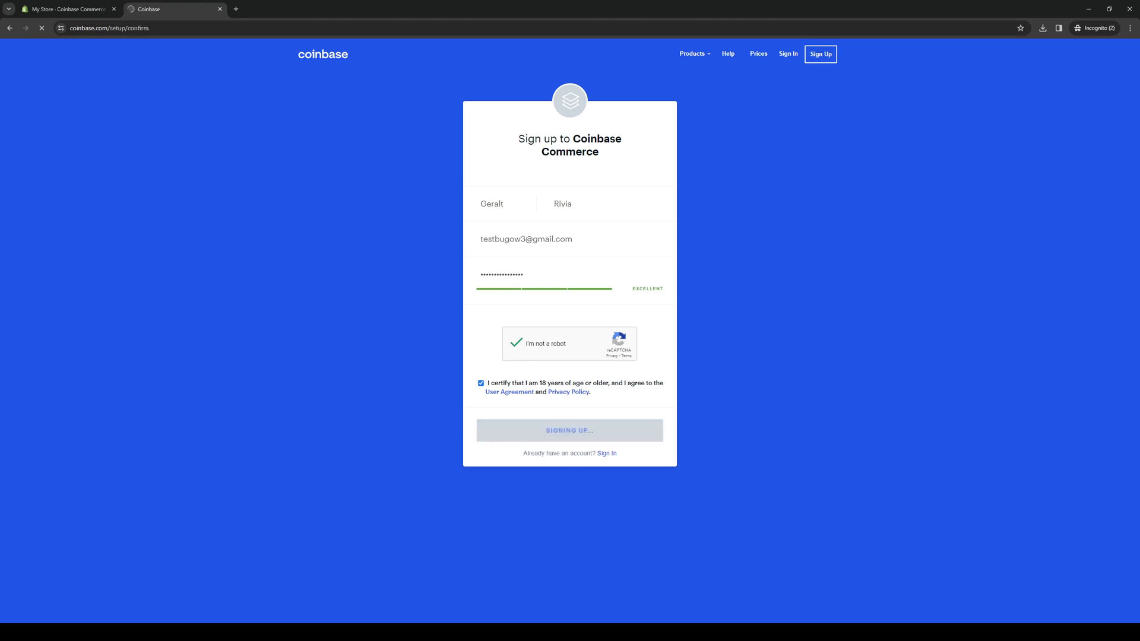
# Step: Reach the Verify your email page and choose Sign out to prompt starting over
pyautogui.click(570, 430)
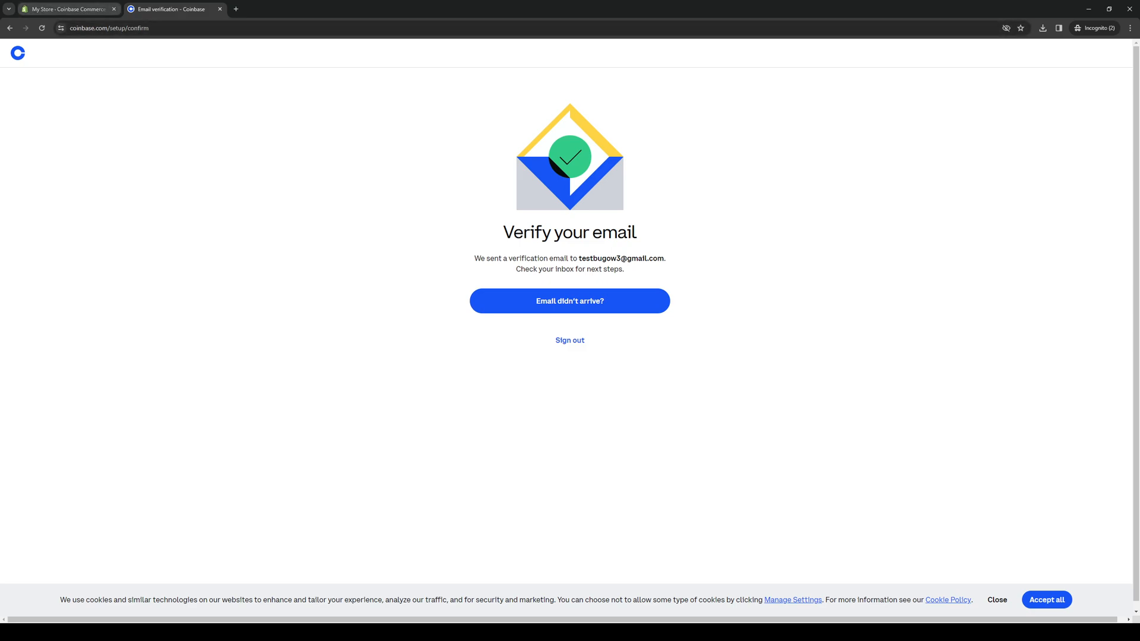
pyautogui.click(569, 340)
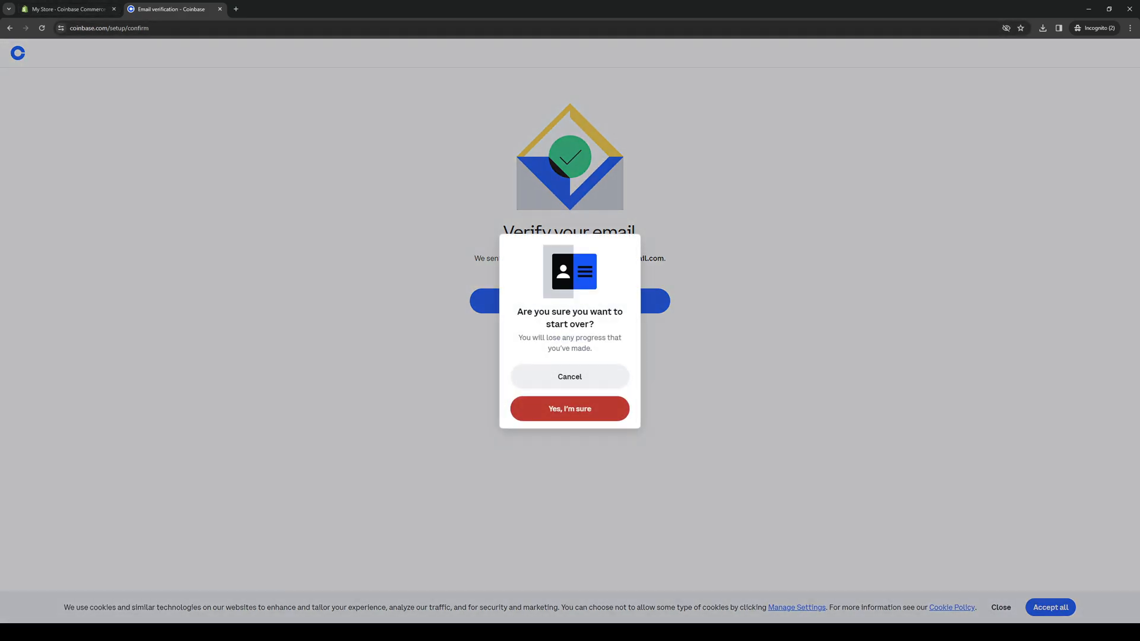